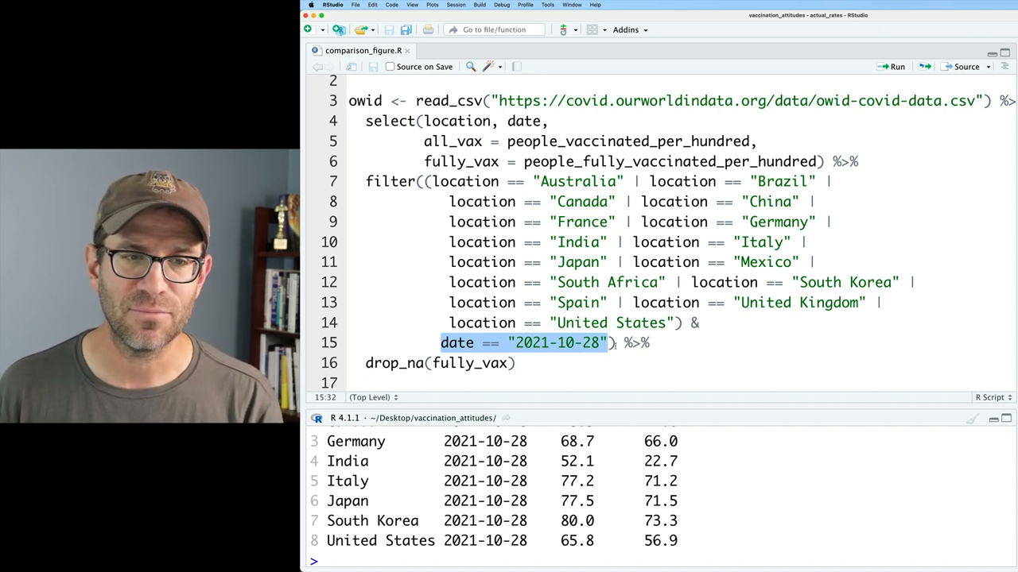
# Add a comment marker and blank lines below the drop_na(fully_vax) line
pyautogui.write('#')
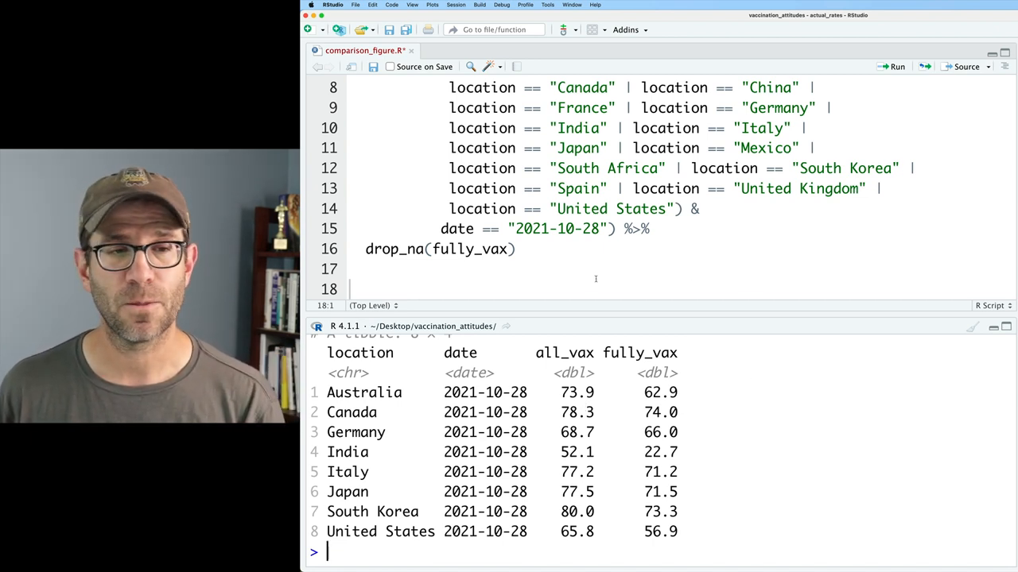
# Write and run owid %>% arrange(fully_vax), listing India lowest to Canada highest
pyautogui.write('owid %>%')
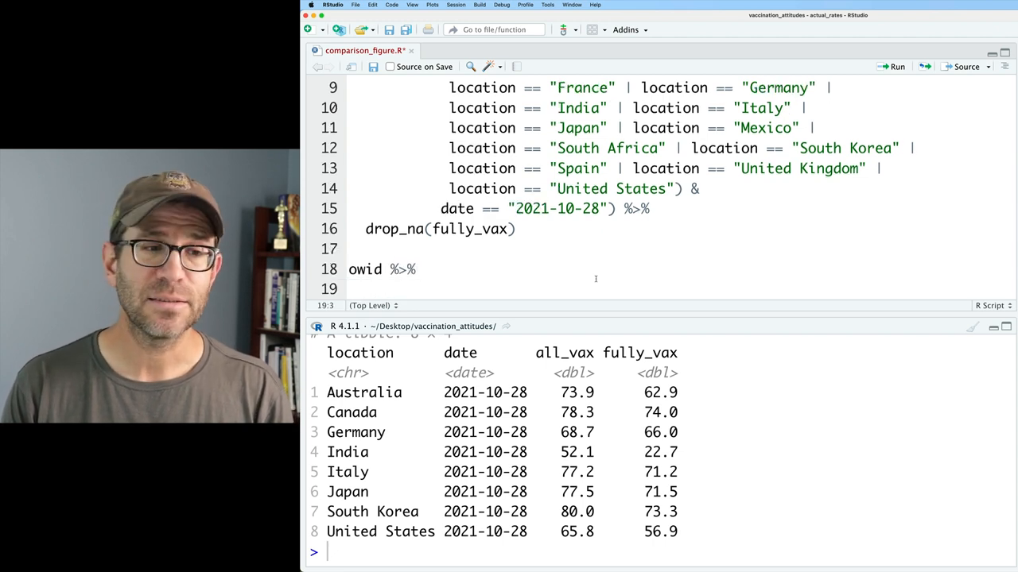
pyautogui.write('arrange(')
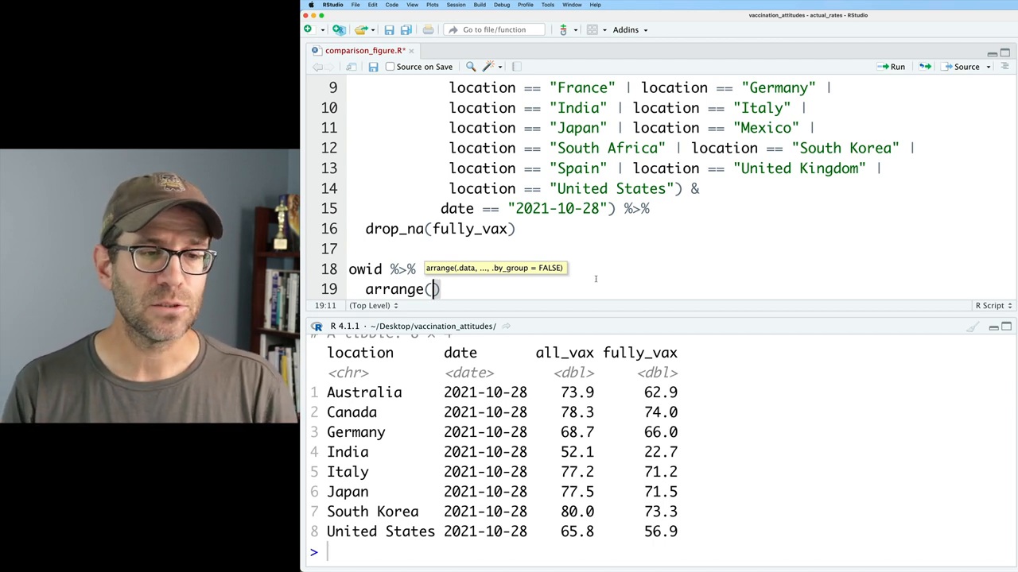
pyautogui.write('fu')
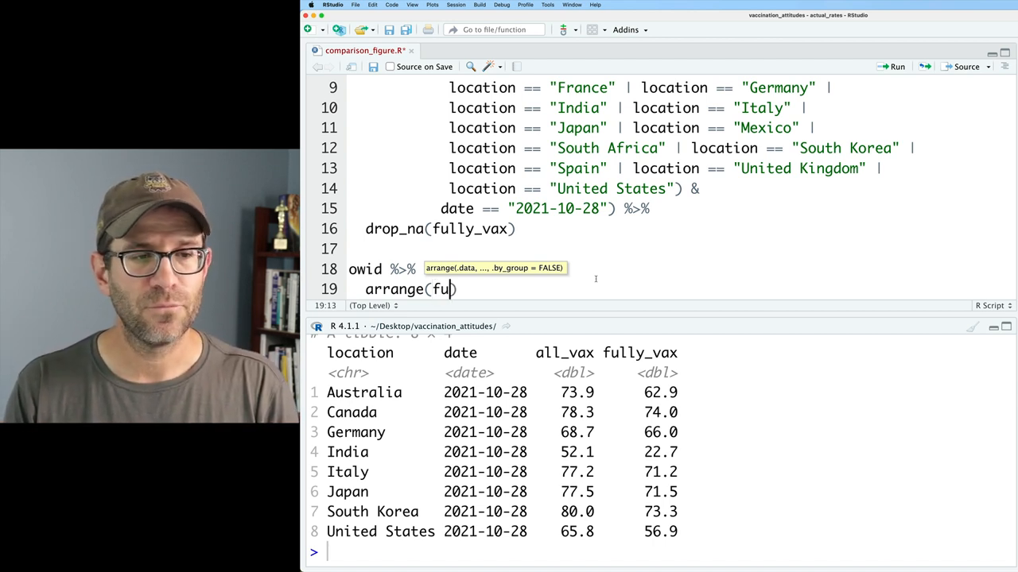
pyautogui.write('lly_vax)')
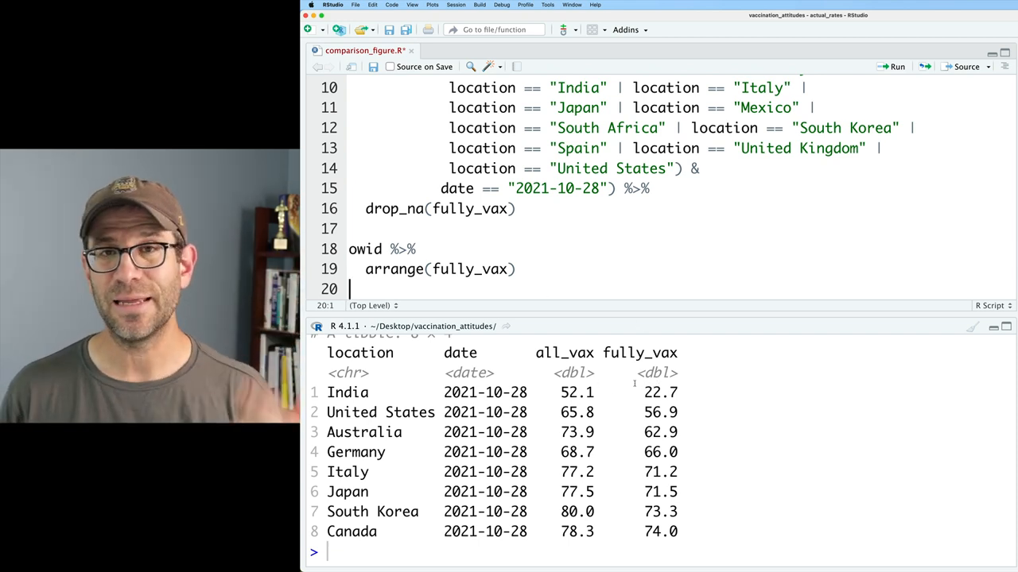
pyautogui.write('o')
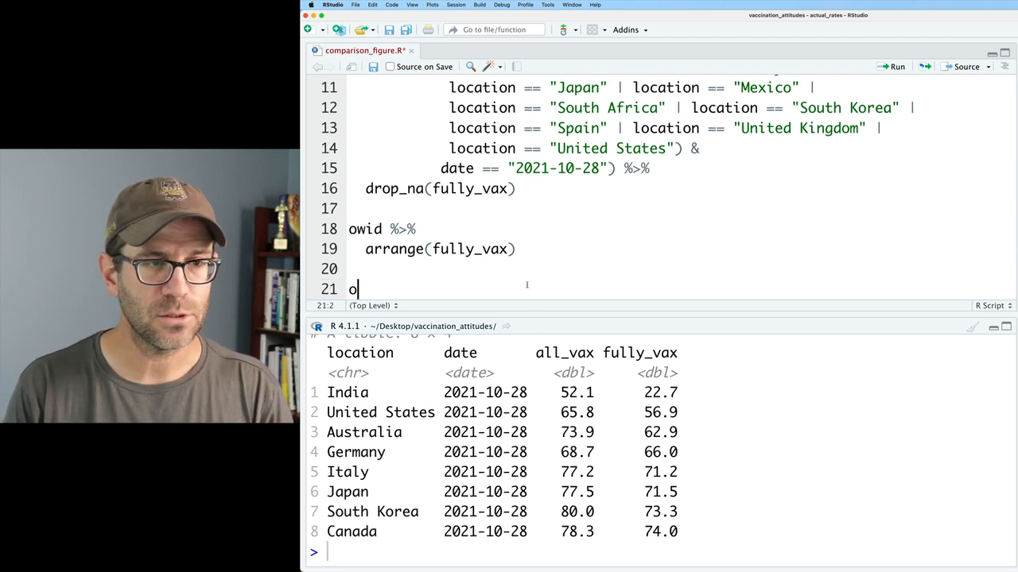
# Write and run owid %>% arrange(desc(fully_vax)), listing Canada first and India last
pyautogui.write('wid %>%\\n  arrang')
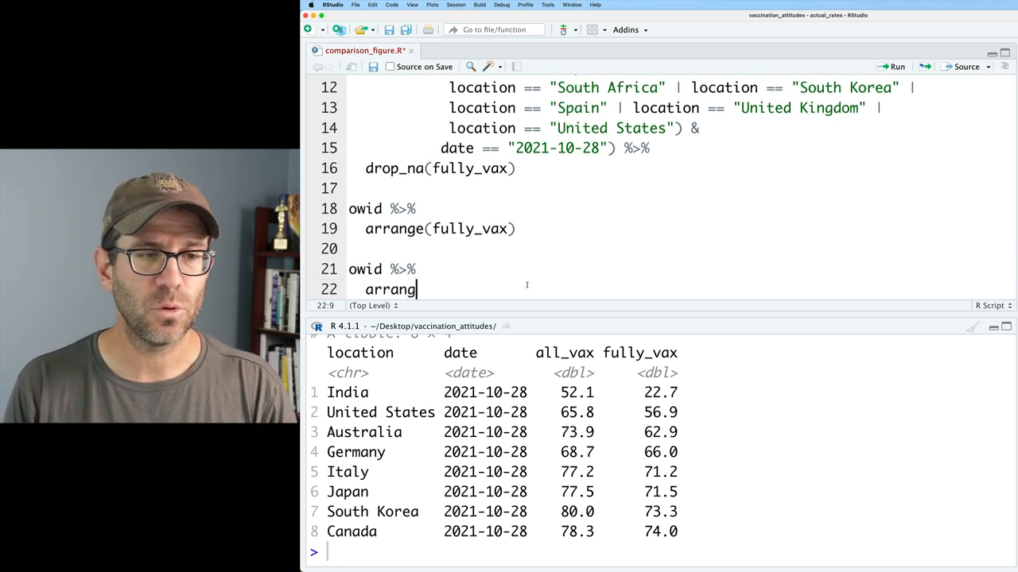
pyautogui.write('(')
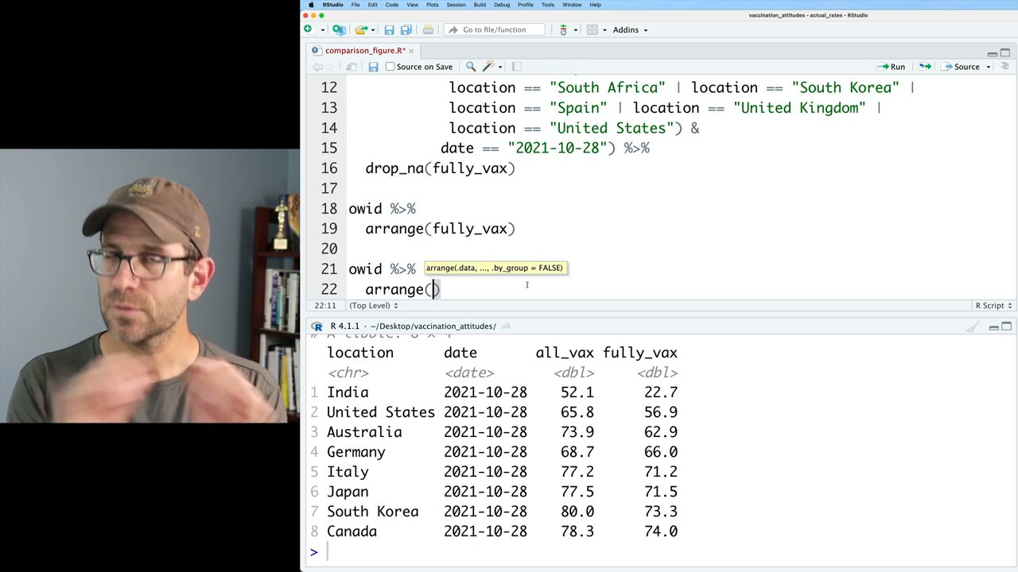
pyautogui.write('desc(fully_vax')
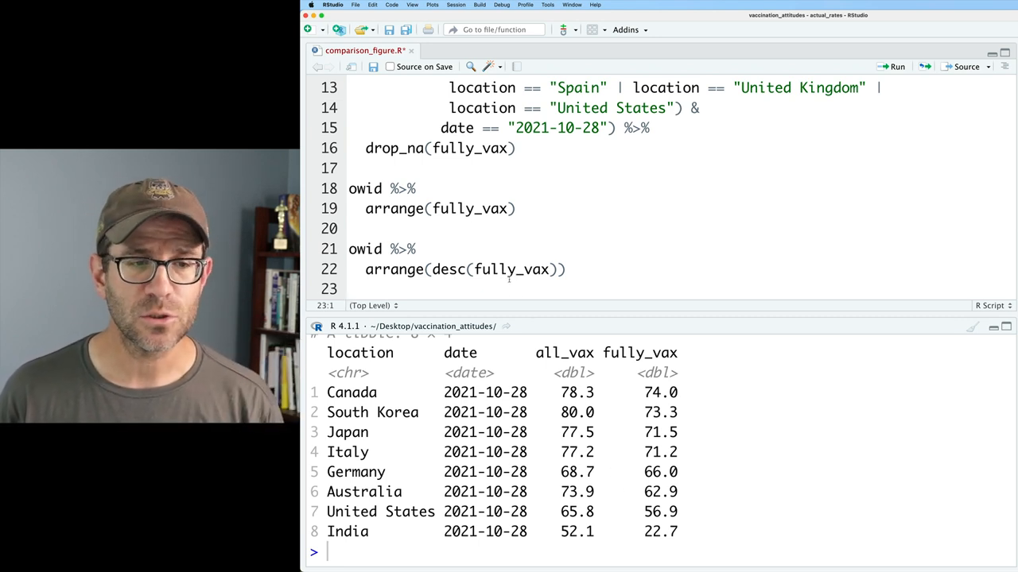
pyautogui.press('Return')
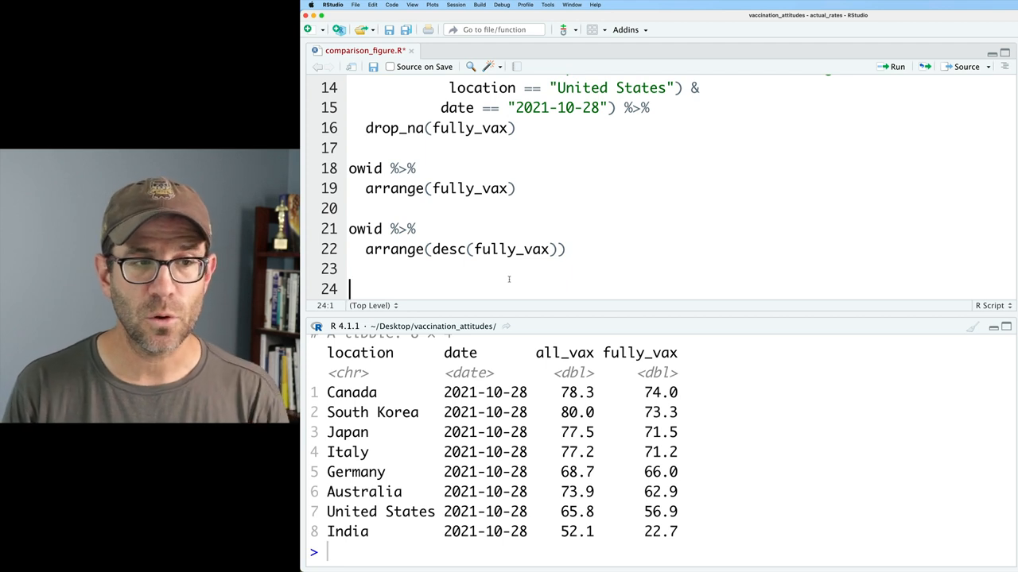
# Write owid %>% arrange(desc(location)) and run it, listing United States first and Australia last
pyautogui.write('owid %>%')
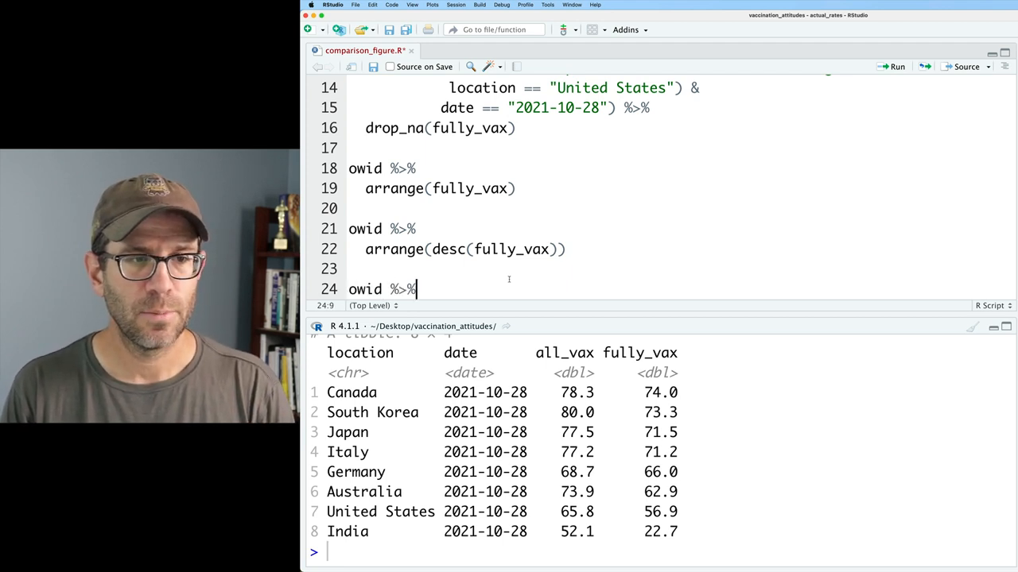
pyautogui.write('arrange(')
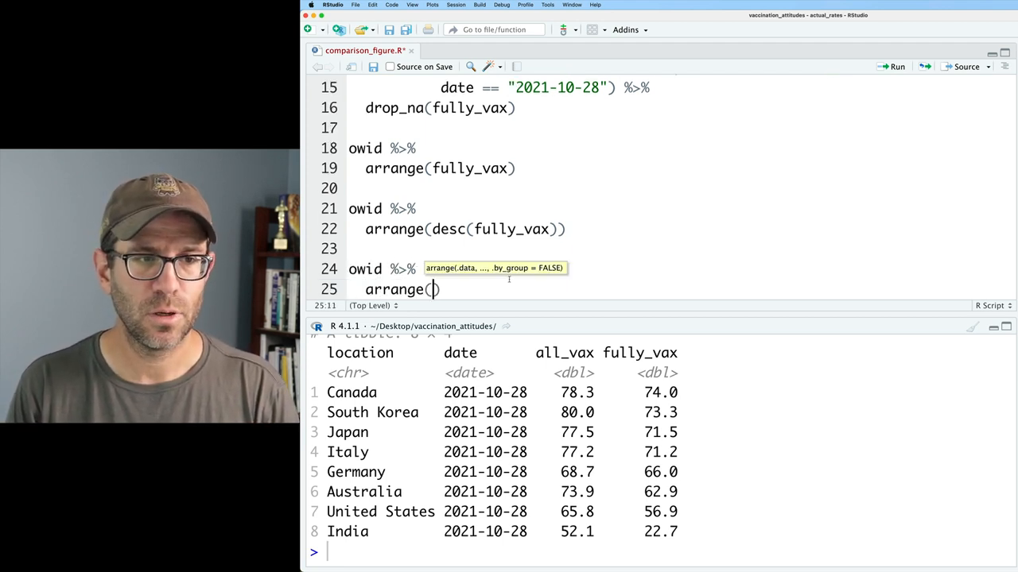
pyautogui.write('location')
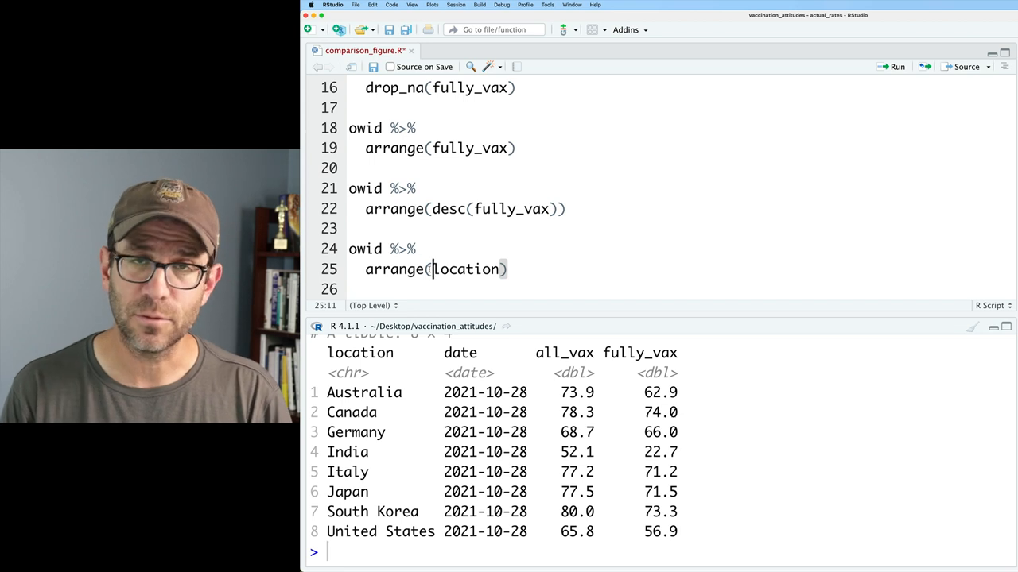
pyautogui.write('desc(')
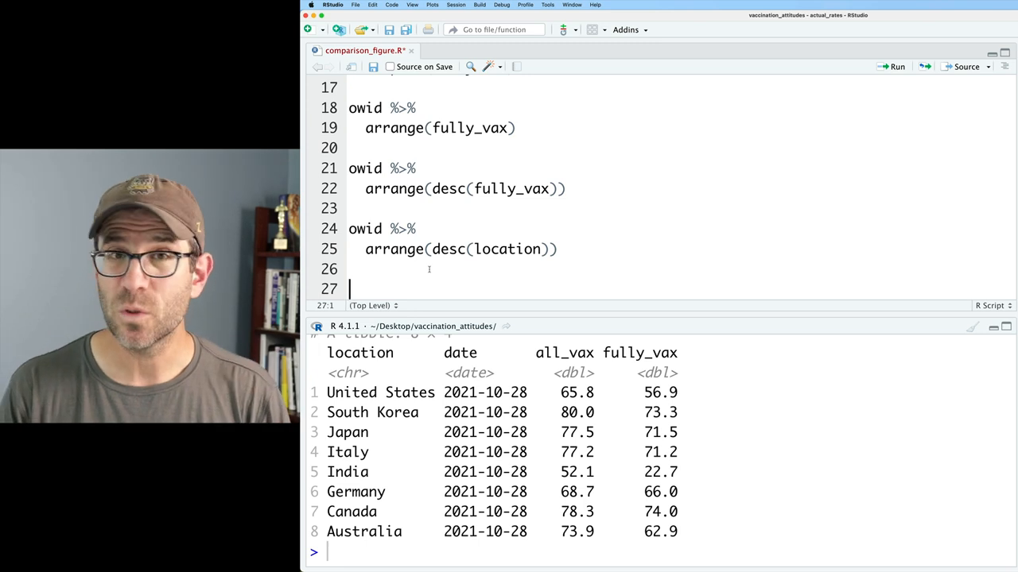
pyautogui.write('owid %>%')
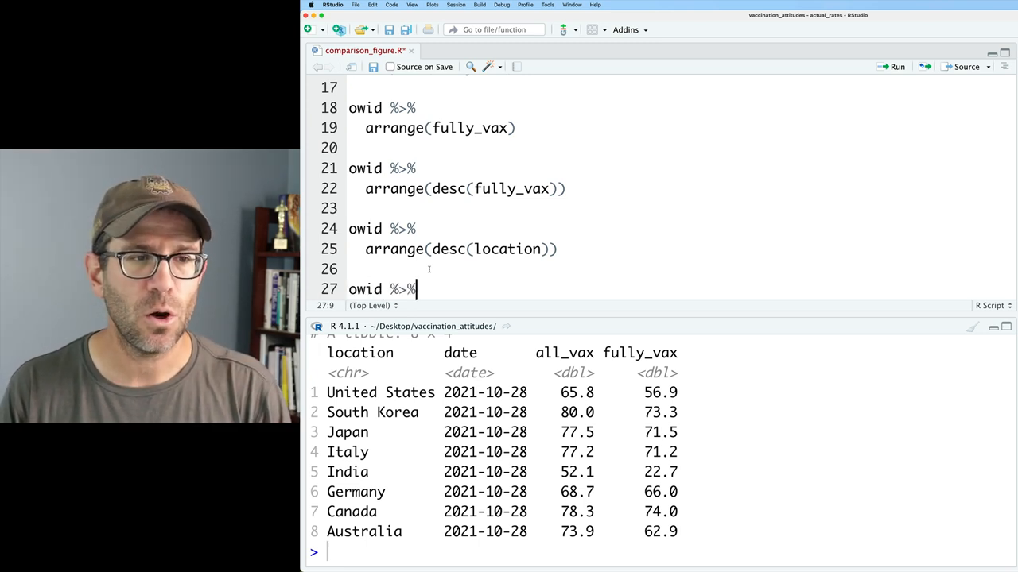
# Try tail() and slice_head, then settle on slice_tail(n=3) returning Japan, South Korea, United States
pyautogui.write('tail()')
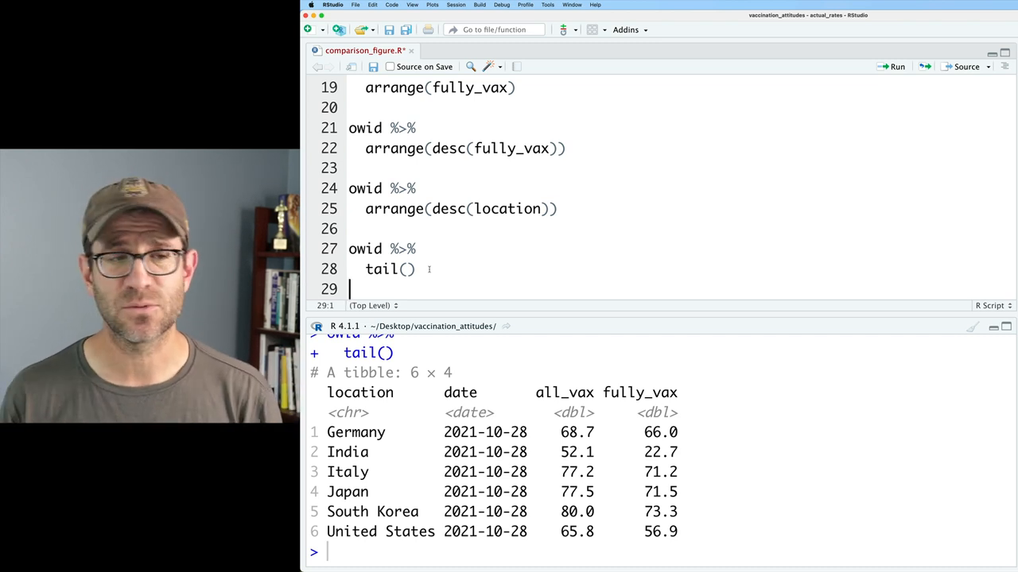
pyautogui.doubleClick(380, 269)
pyautogui.write('slice_')
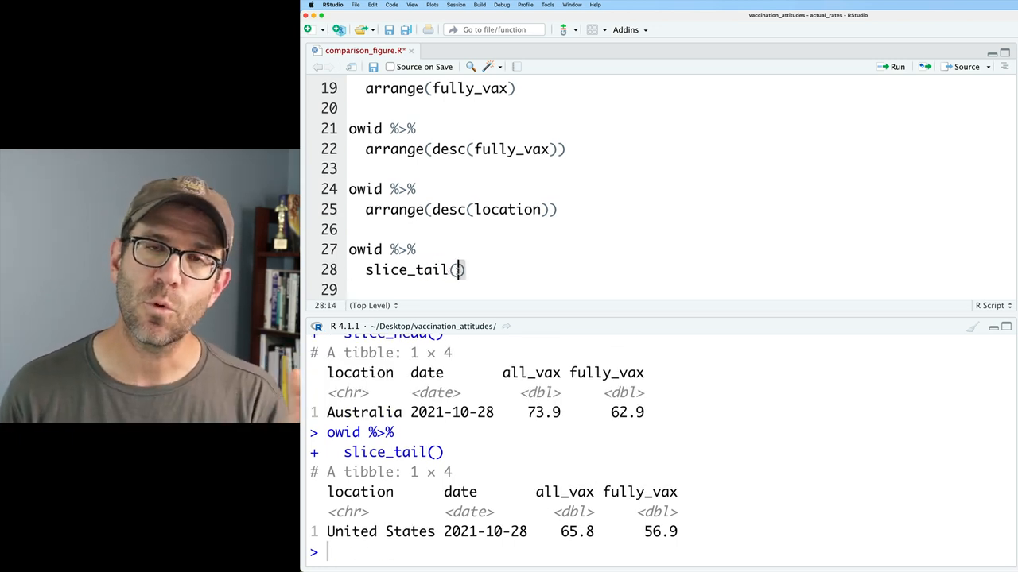
pyautogui.write('n=3')
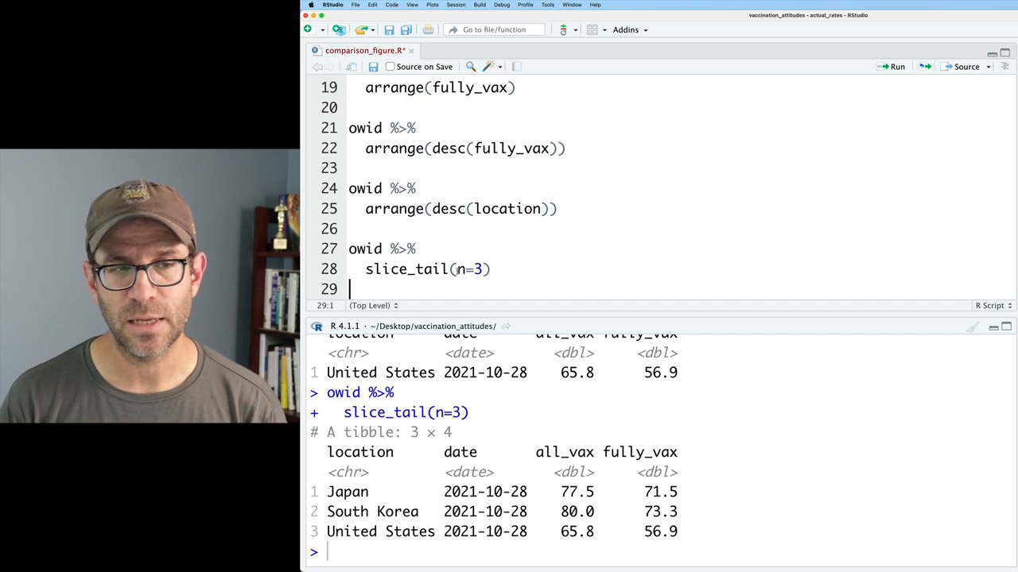
pyautogui.click(417, 248)
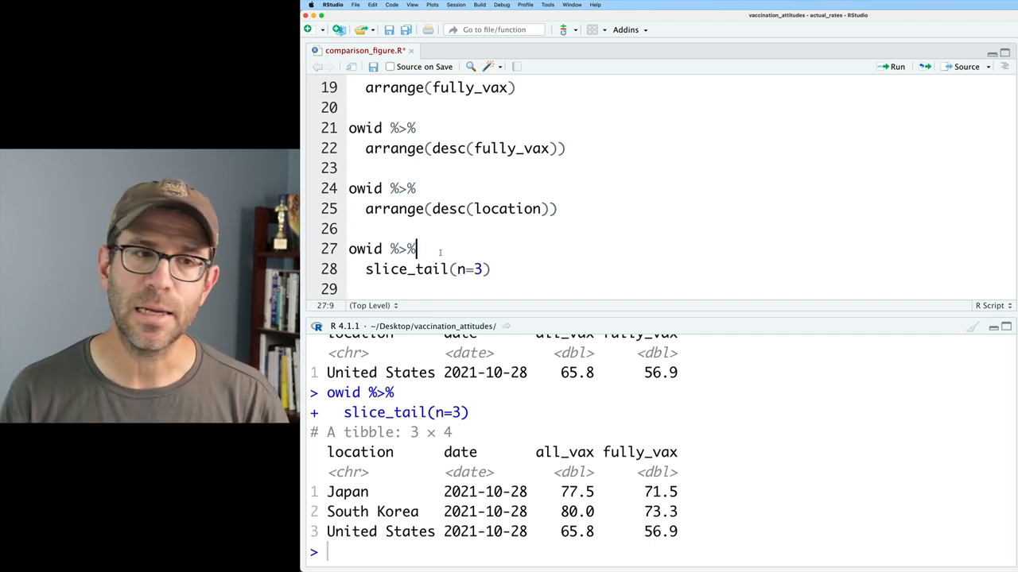
# Insert arrange(desc(fully_vax)) before slice_tail(n=3), then change it to arrange(fully_vax) and run
pyautogui.write('arrange')
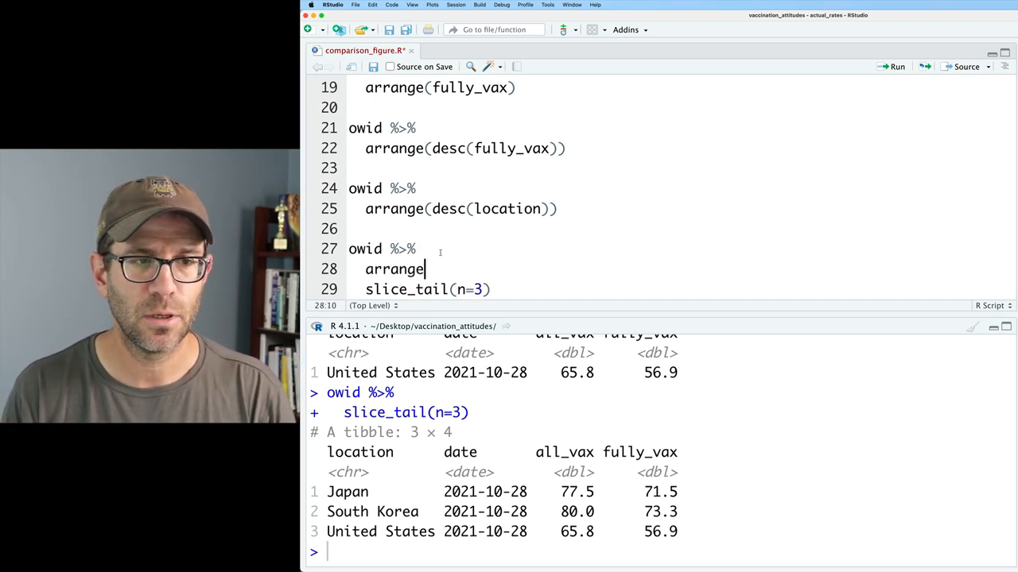
pyautogui.write('(desc(f')
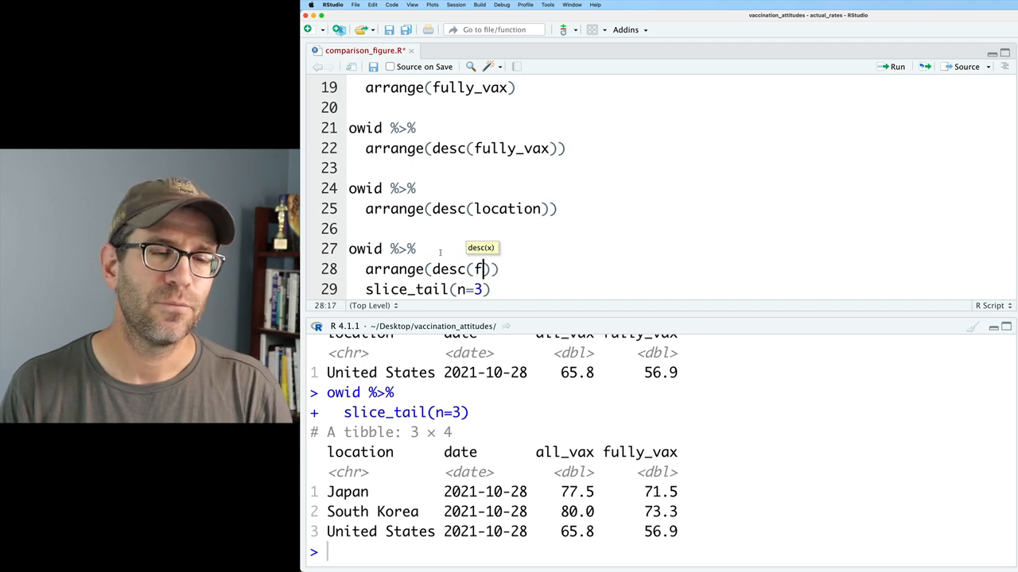
pyautogui.write('ully_vax')
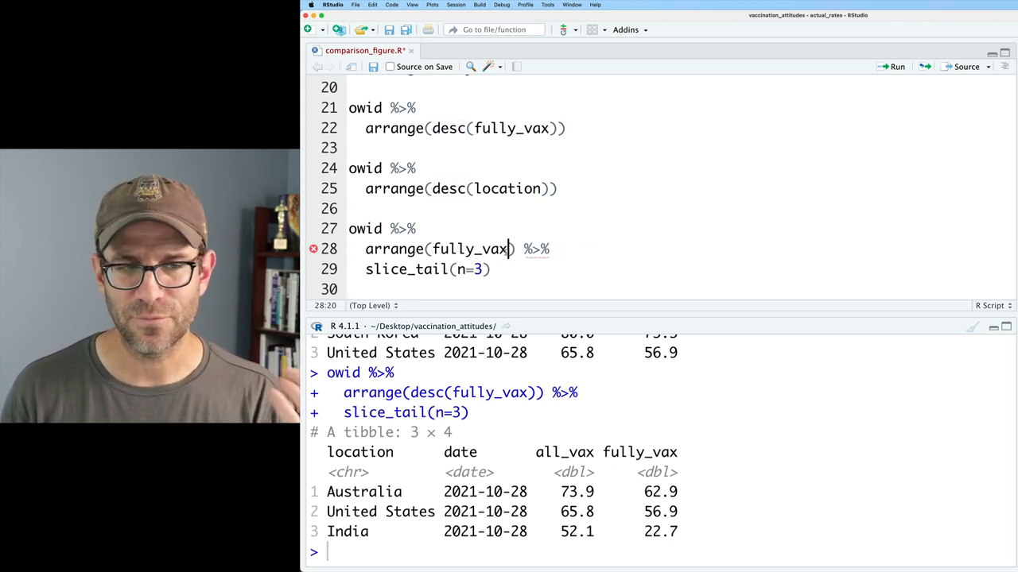
pyautogui.doubleClick(436, 269)
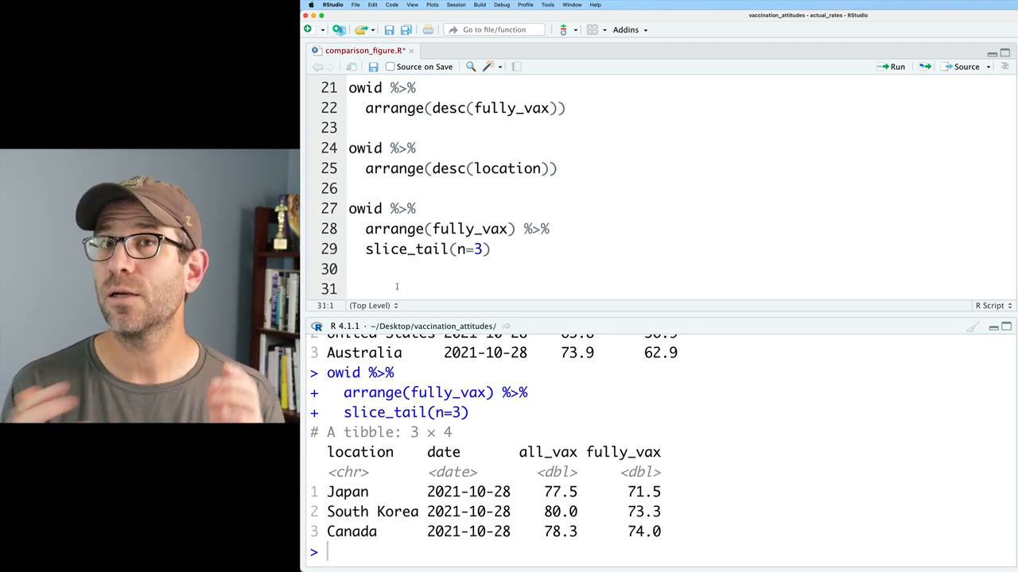
# Write and run owid %>% top_n(fully_vax) pipeline
pyautogui.write('owid')
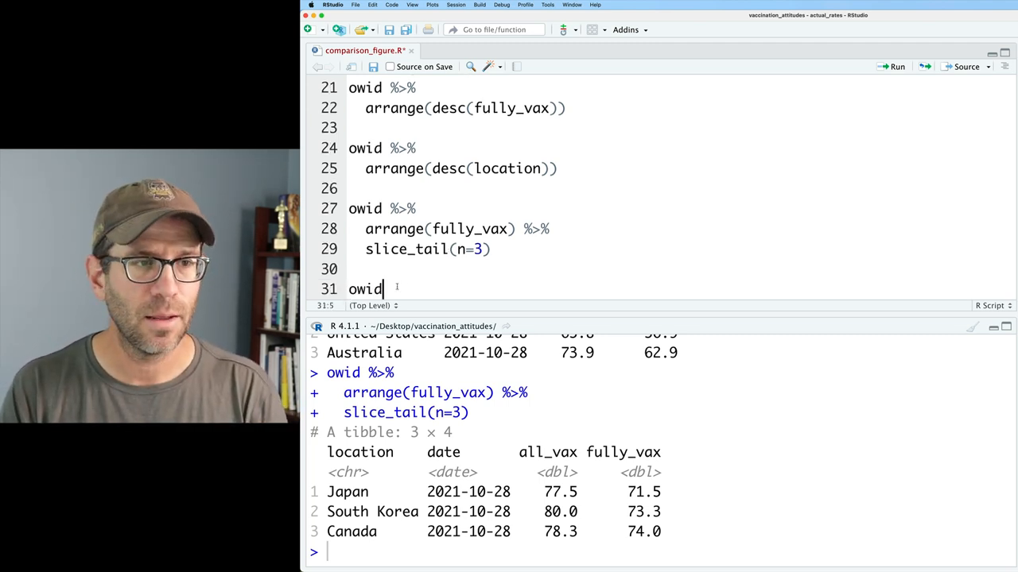
pyautogui.write('%>%')
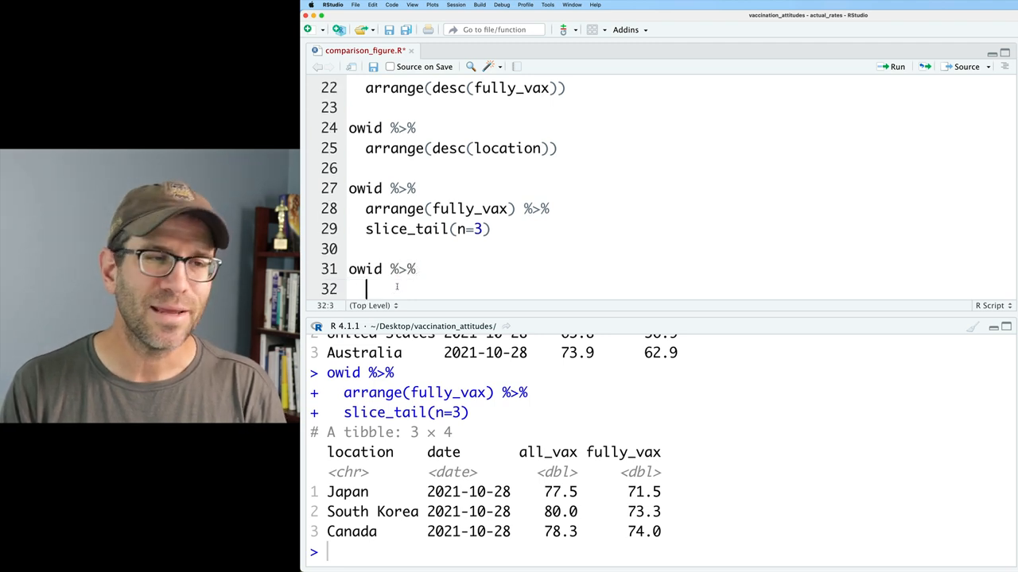
pyautogui.write('top_n(')
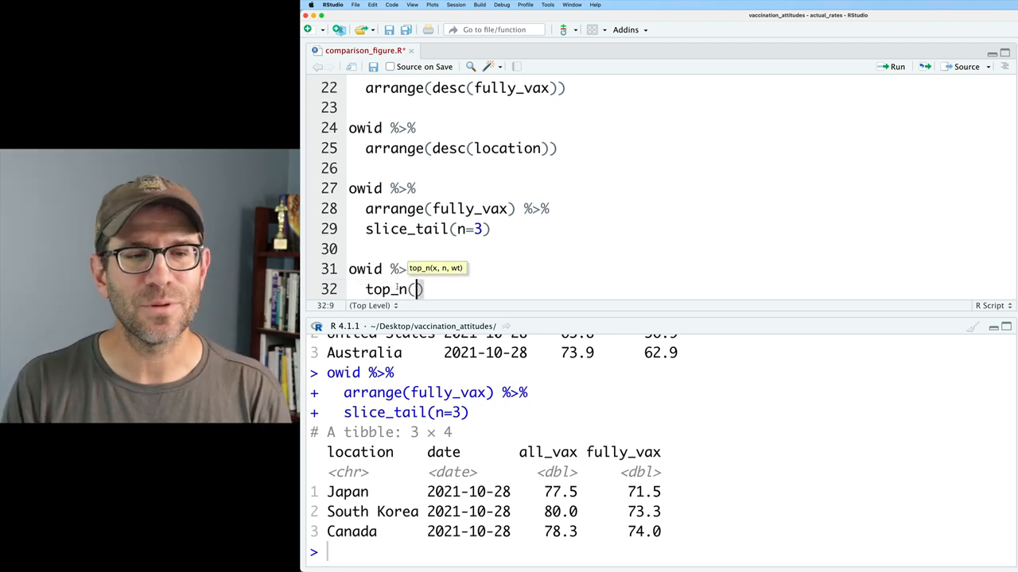
pyautogui.write('fully_vax, n=3')
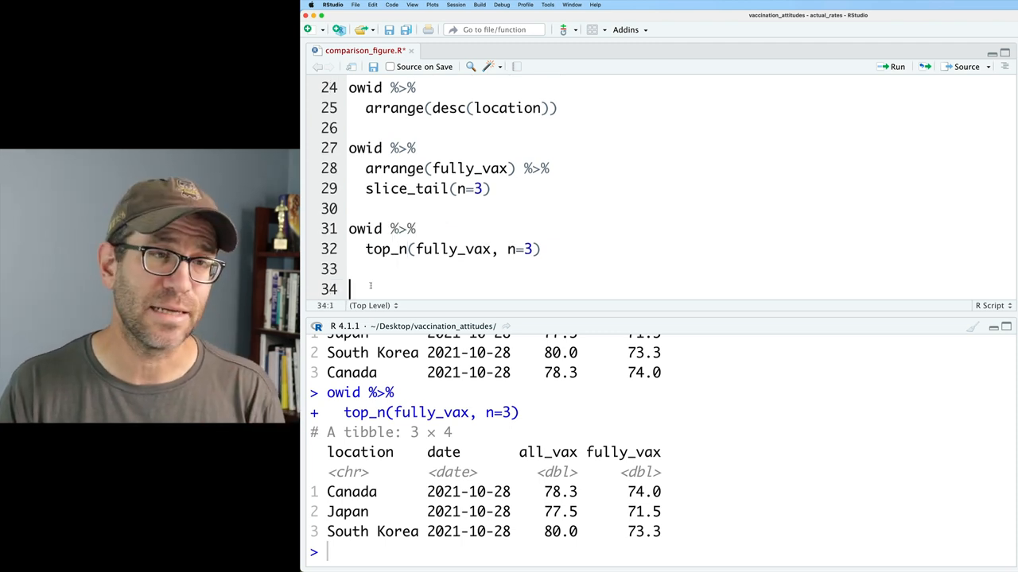
# Add owid %>% slice_max(fully_vax, n=3) and change top_n to n=-3, returning Australia, India, United States
pyautogui.write('so')
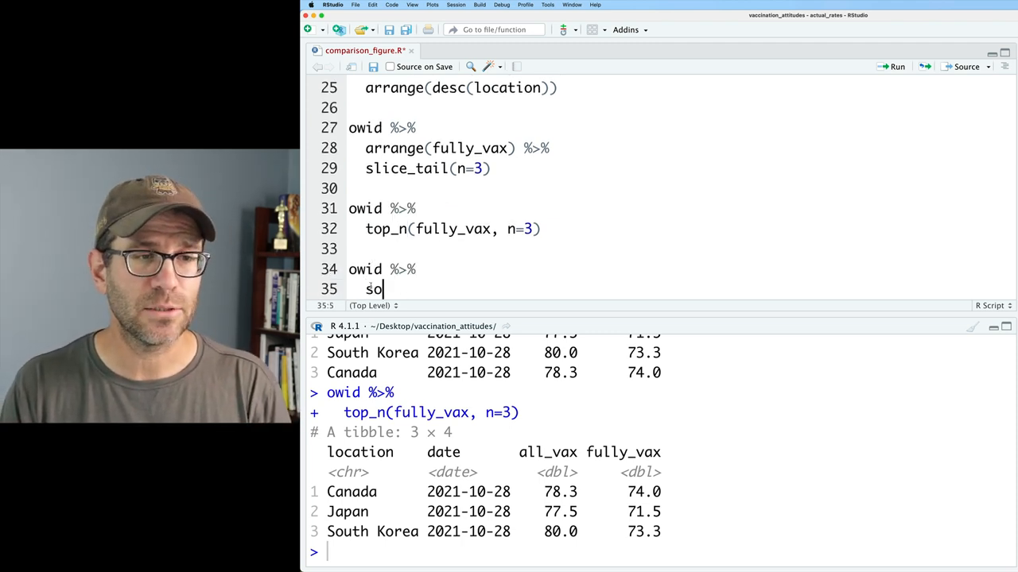
pyautogui.write('lice_max(')
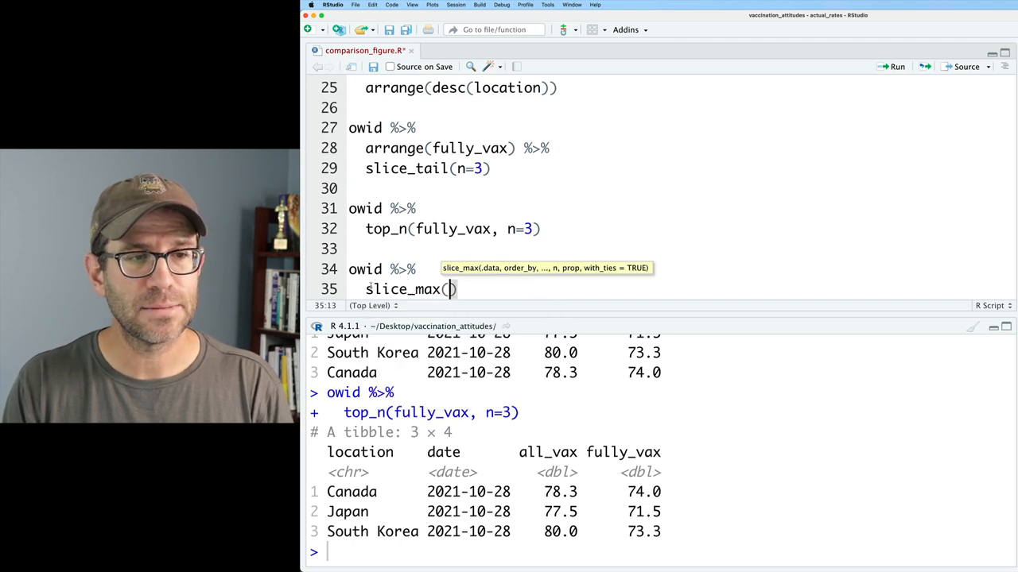
pyautogui.write('fully_vax')
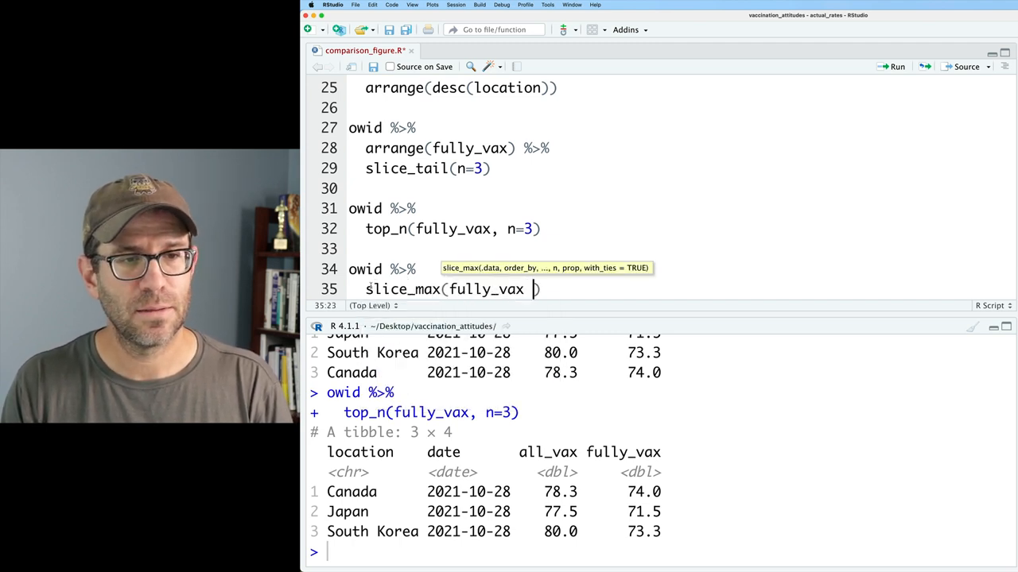
pyautogui.write(', n=3')
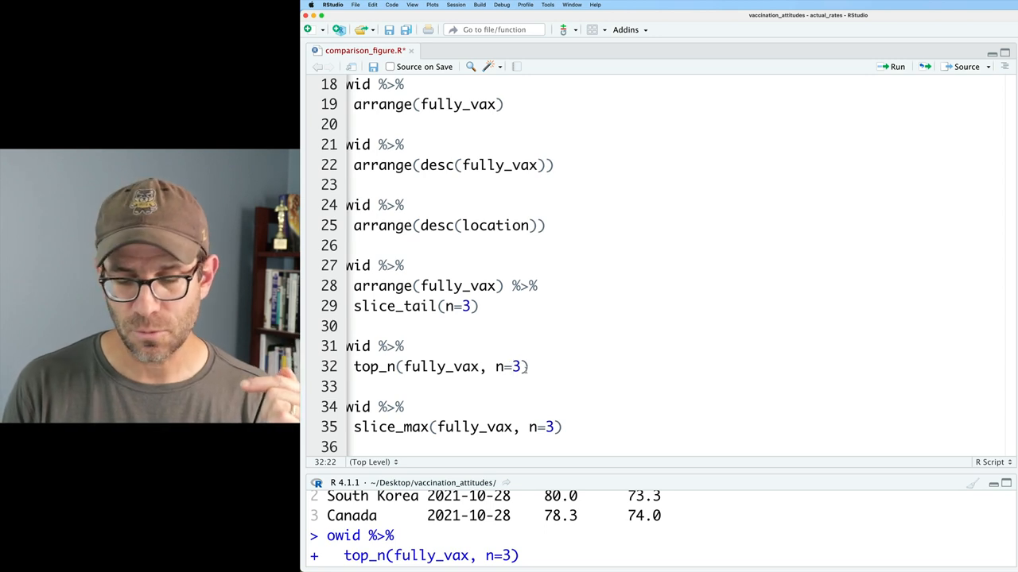
pyautogui.write('-')
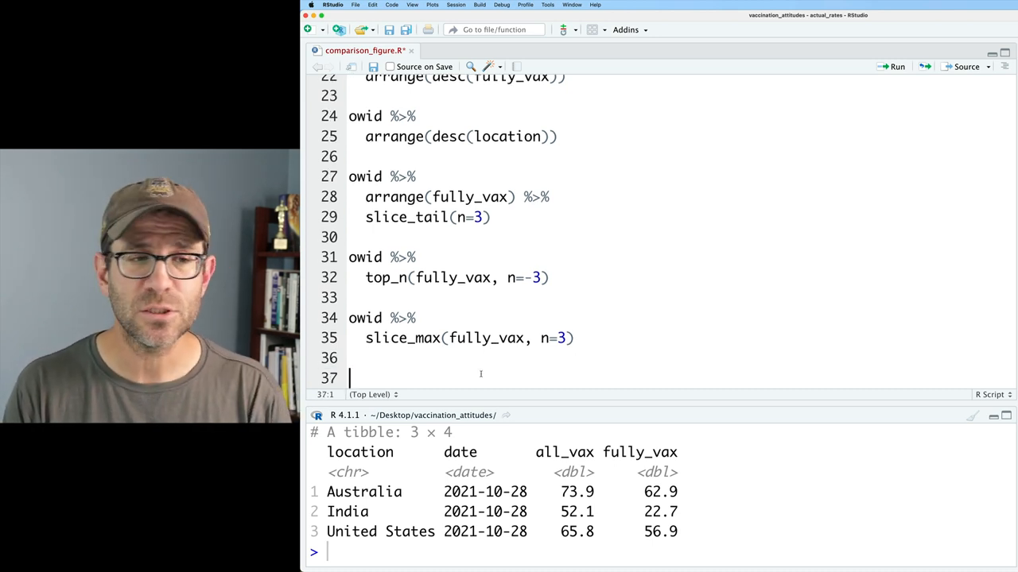
# Write and run owid %>% slice_min(fully_vax, n=3), returning India, United States and Australia
pyautogui.write('owid %>%')
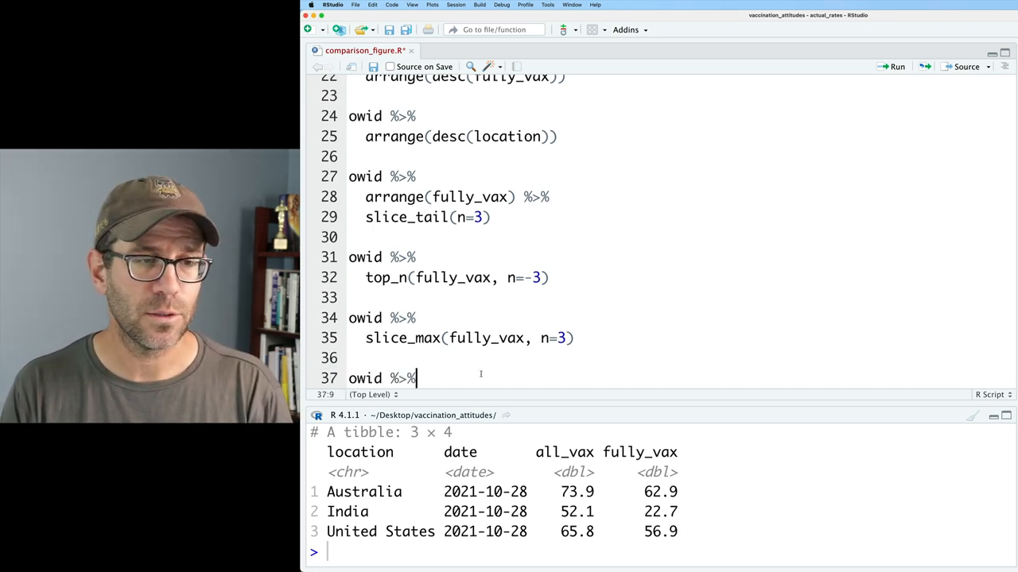
pyautogui.write('slice_min')
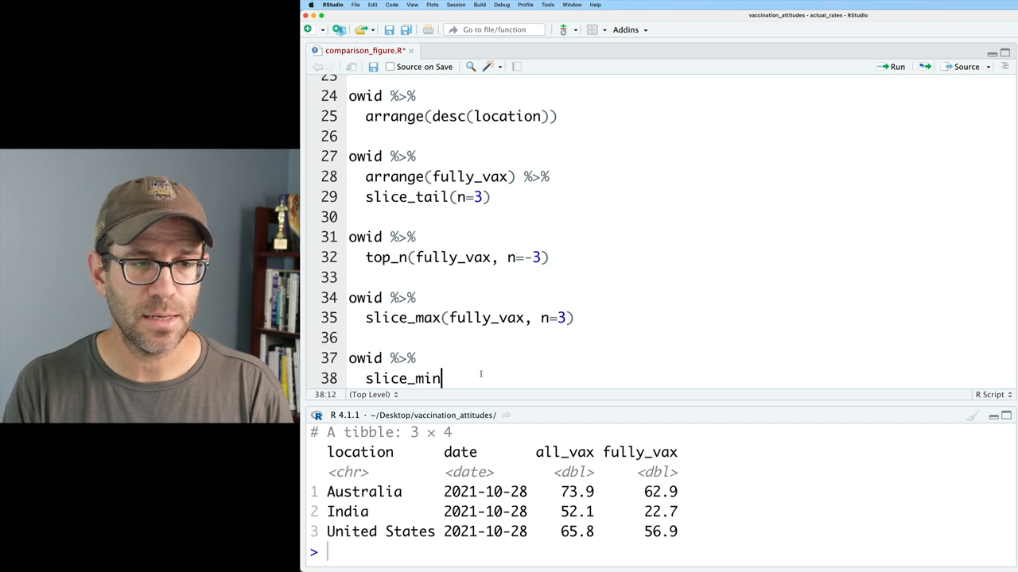
pyautogui.write('(fully_vax)')
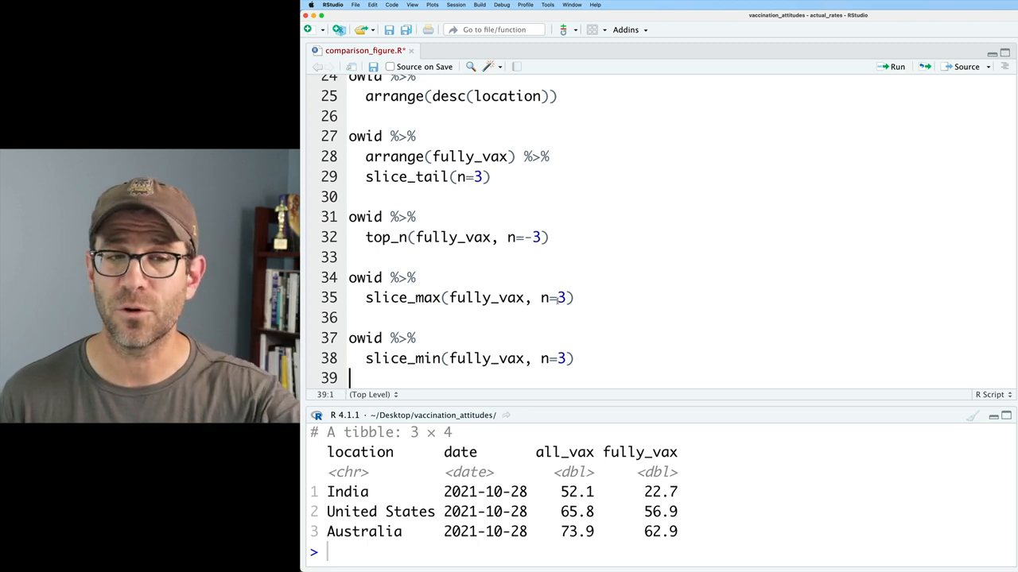
# Duplicate the arrange block ending with tail(n=3), then start owid %>% slice_sample(n=
pyautogui.doubleClick(560, 297)
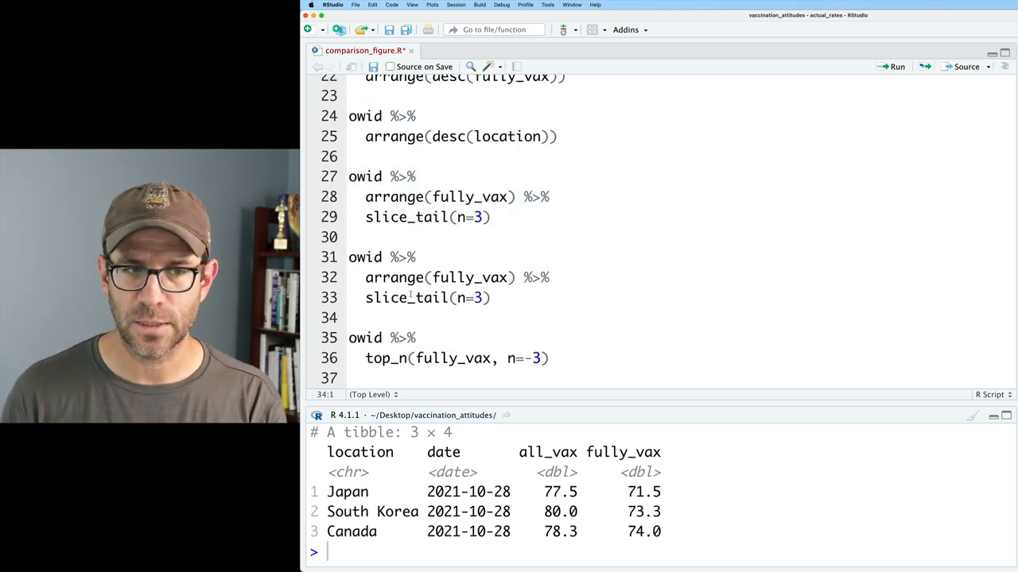
pyautogui.doubleClick(389, 298)
pyautogui.write('s')
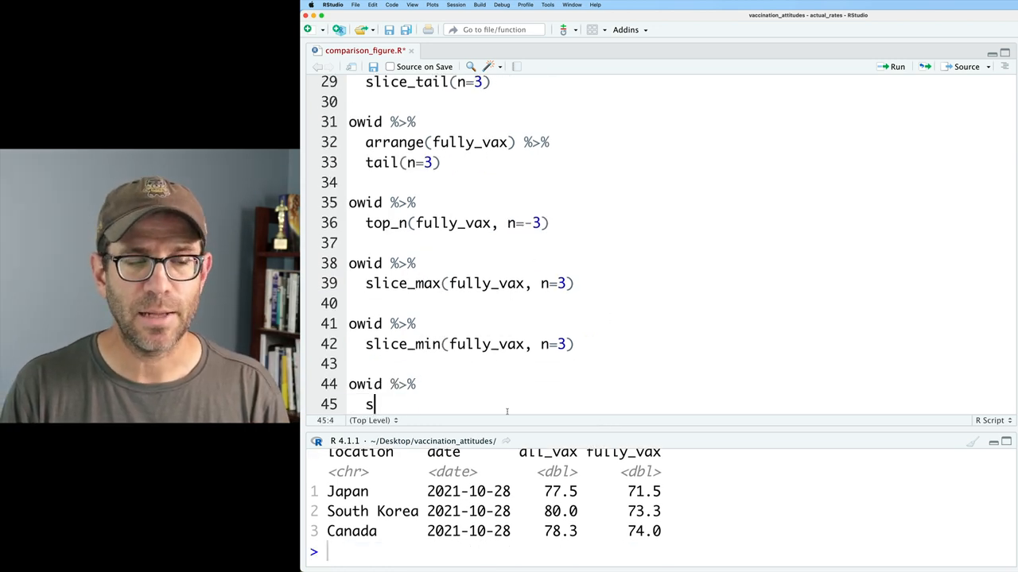
pyautogui.write('lice_sample(n=')
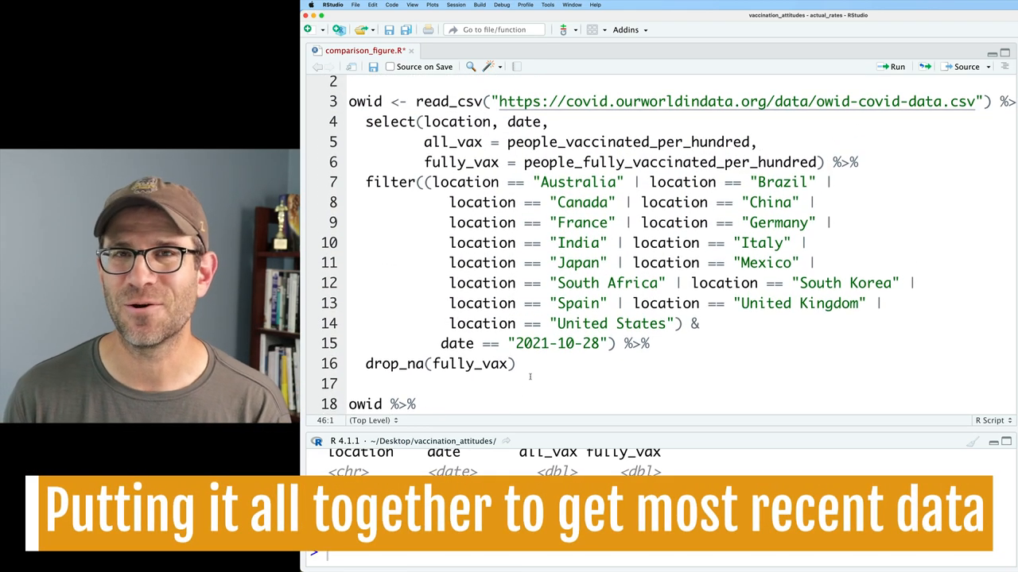
# Insert filter(location == "Brazil") after select in the import pipeline and re-run it
pyautogui.click(892, 66)
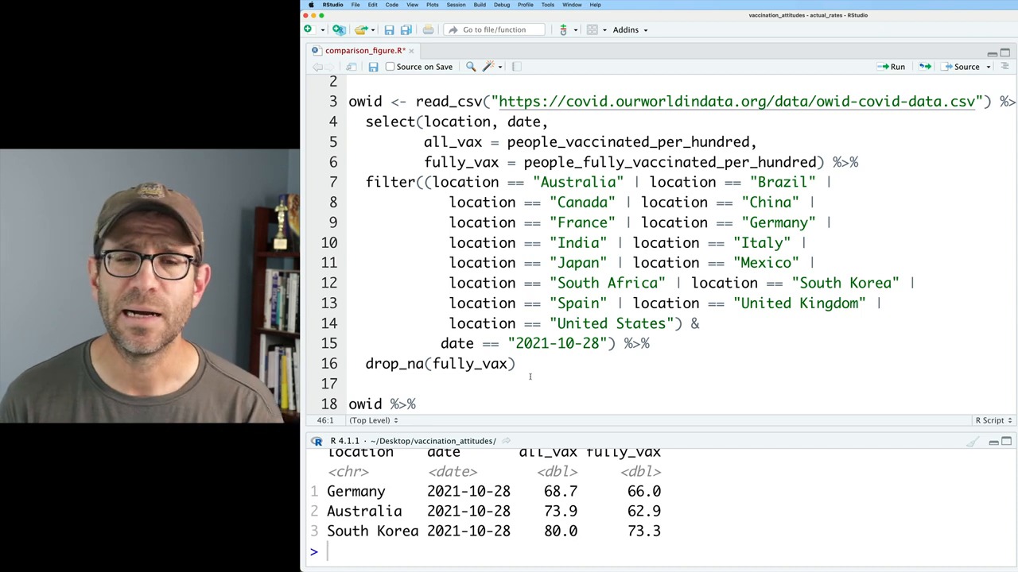
pyautogui.click(862, 163)
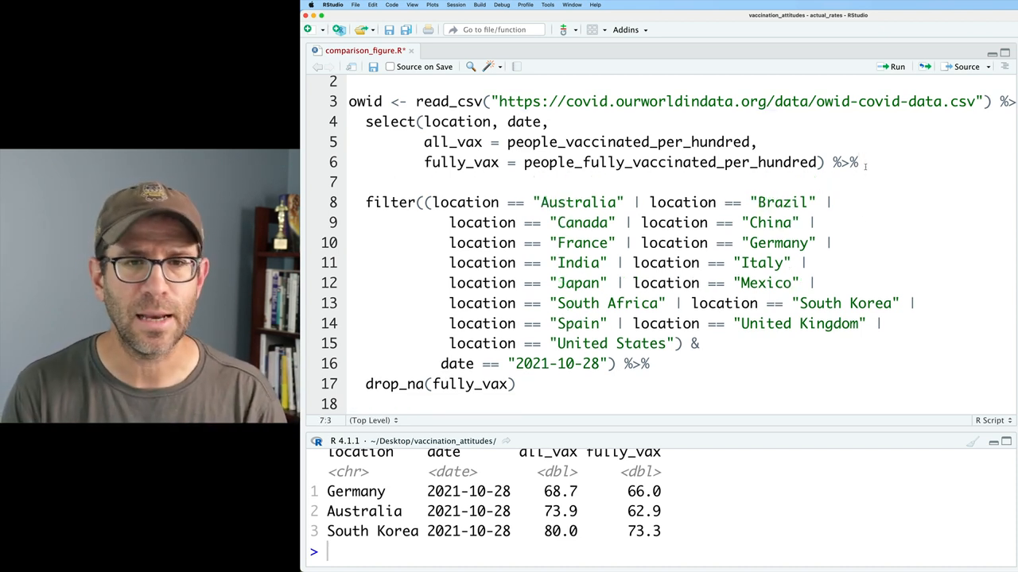
pyautogui.write('filter(location == "Brazil')
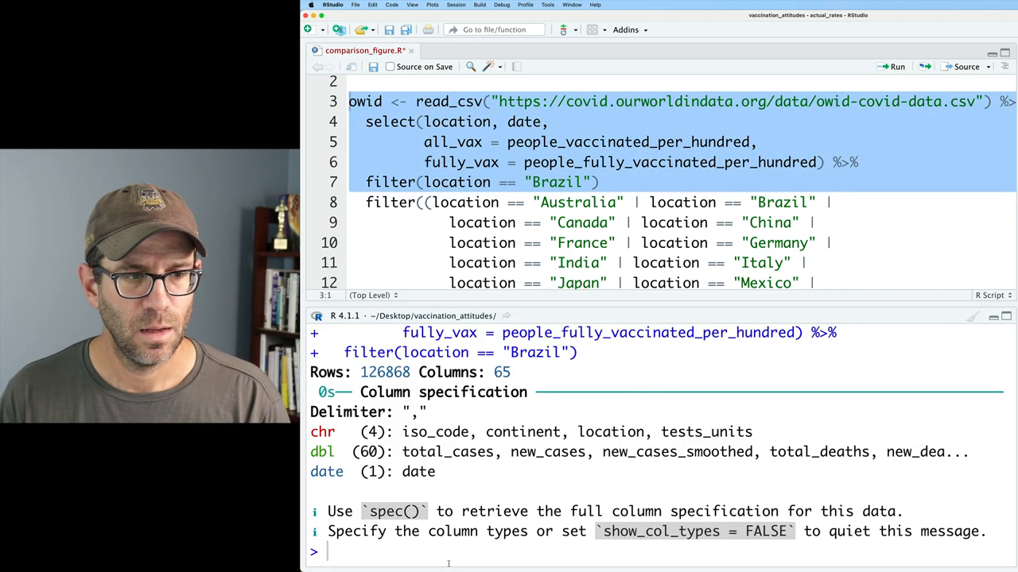
# Run owid %>% slice_tail() in the Console to print Brazil's last rows ending 2021-10-28
pyautogui.click(897, 67)
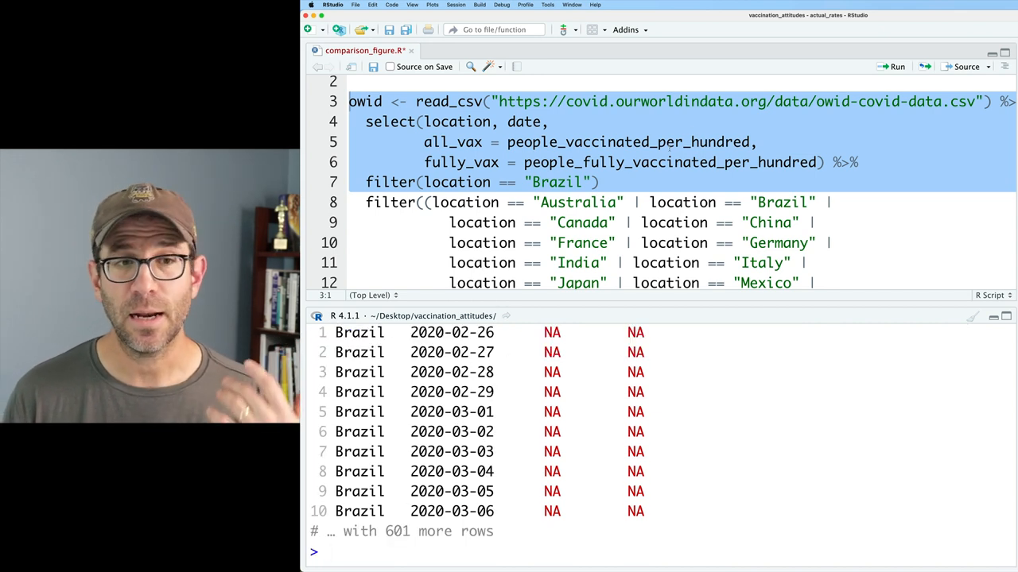
pyautogui.write('owid')
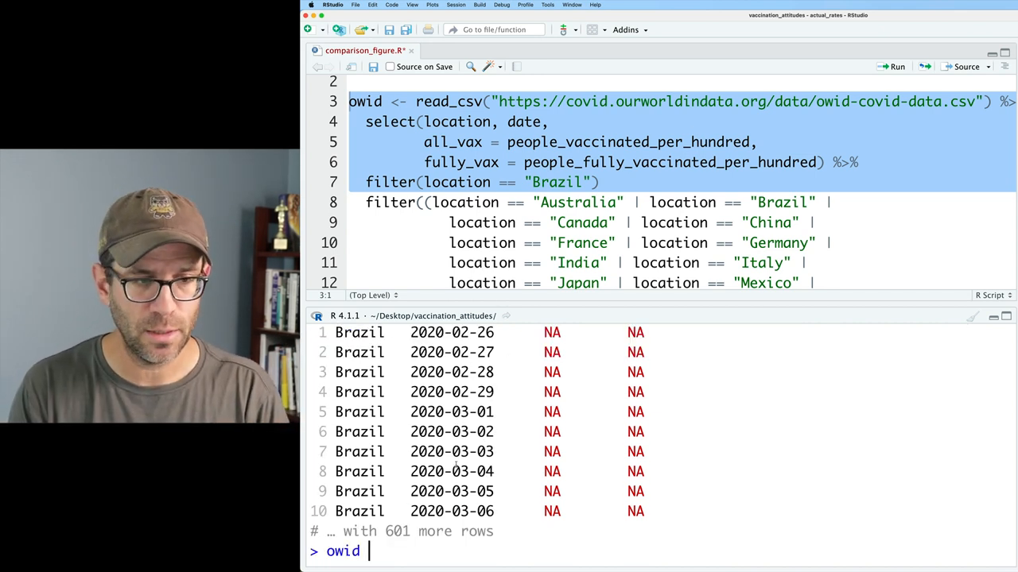
pyautogui.write('%>%')
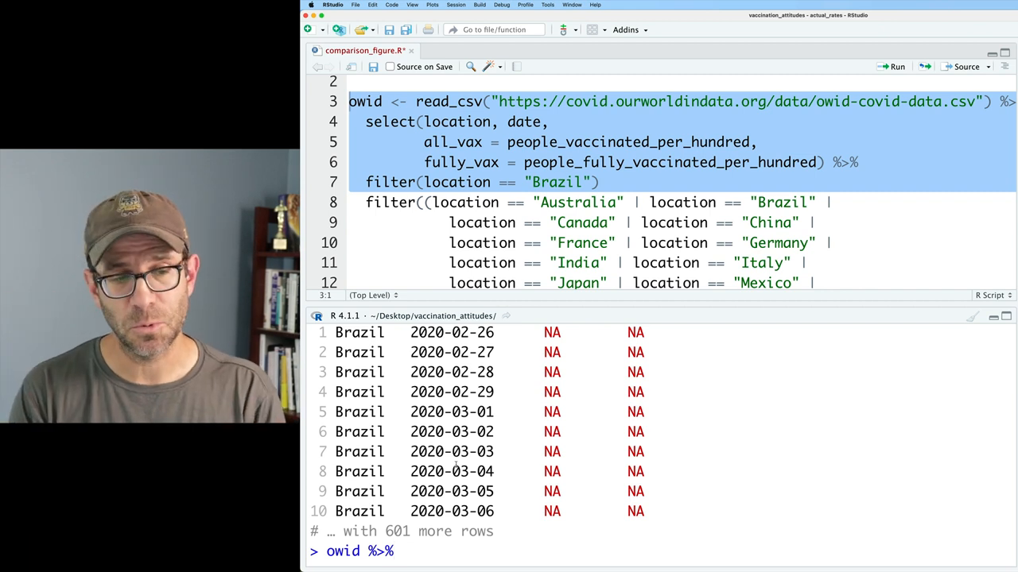
pyautogui.write('slice_tail(')
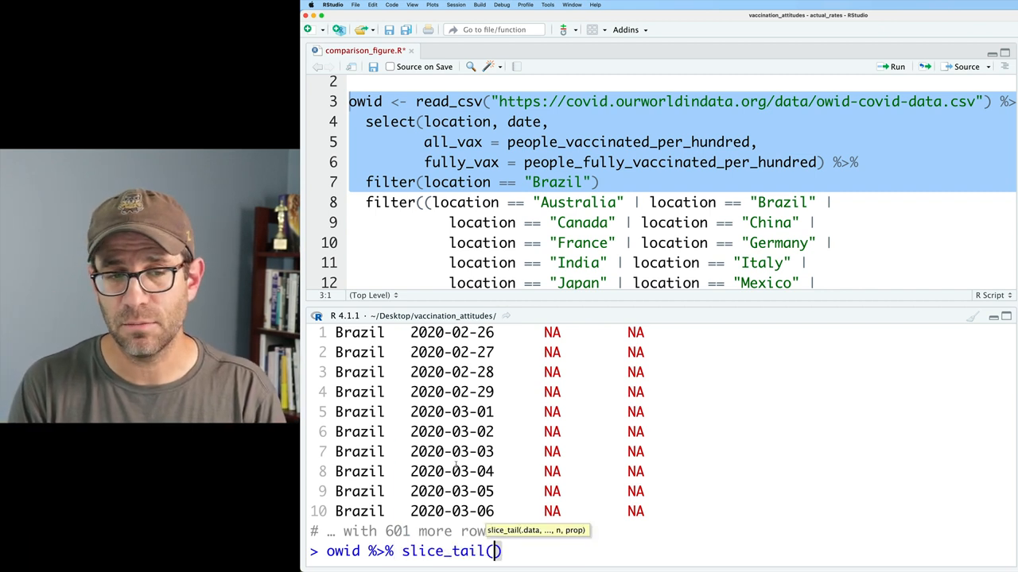
pyautogui.press('Return')
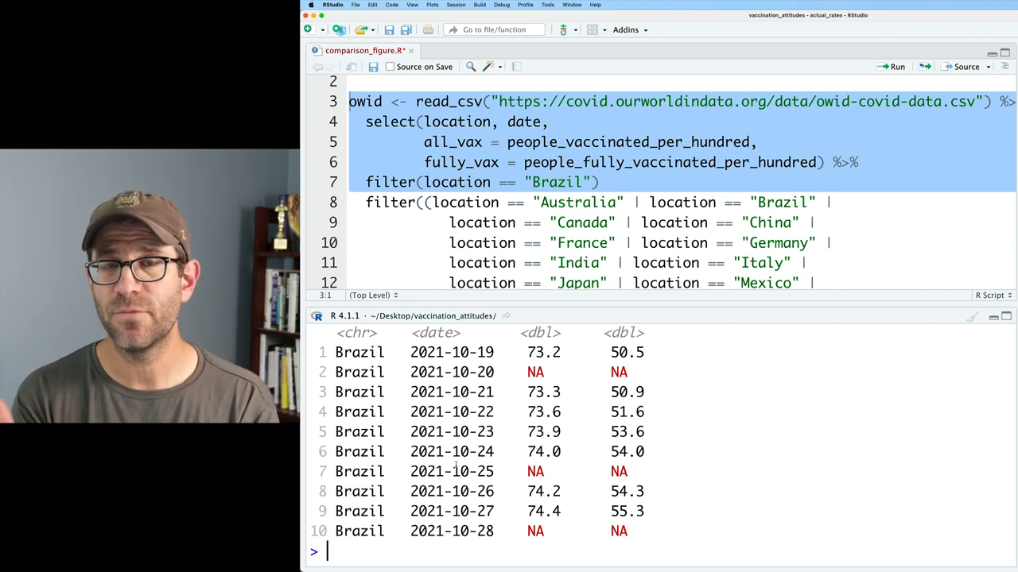
pyautogui.click(477, 512)
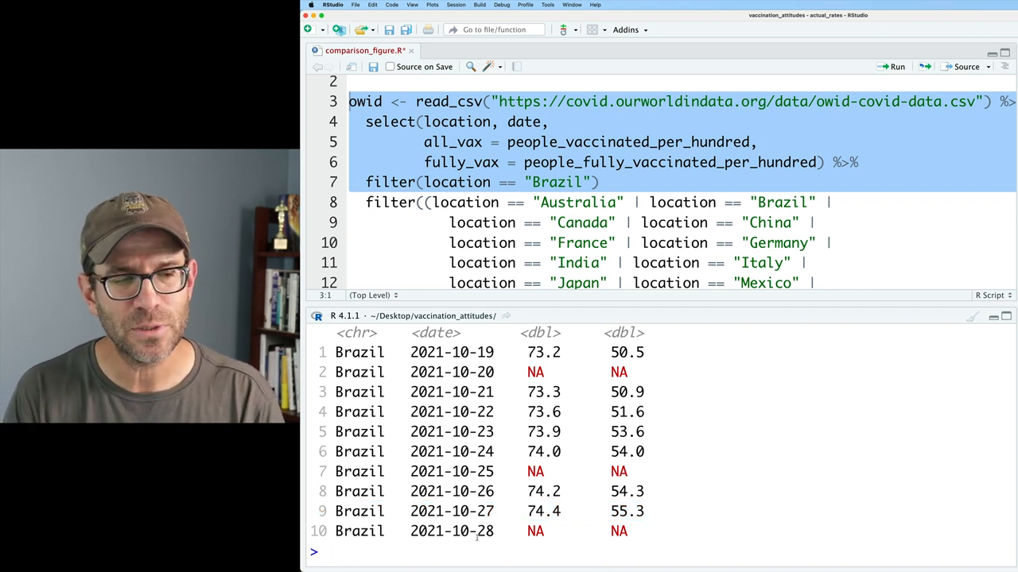
# Run owid %>% drop_na(fully_vax) %>% slice_max(date) and highlight the latest date 2021-10-27
pyautogui.write('owid %>%')
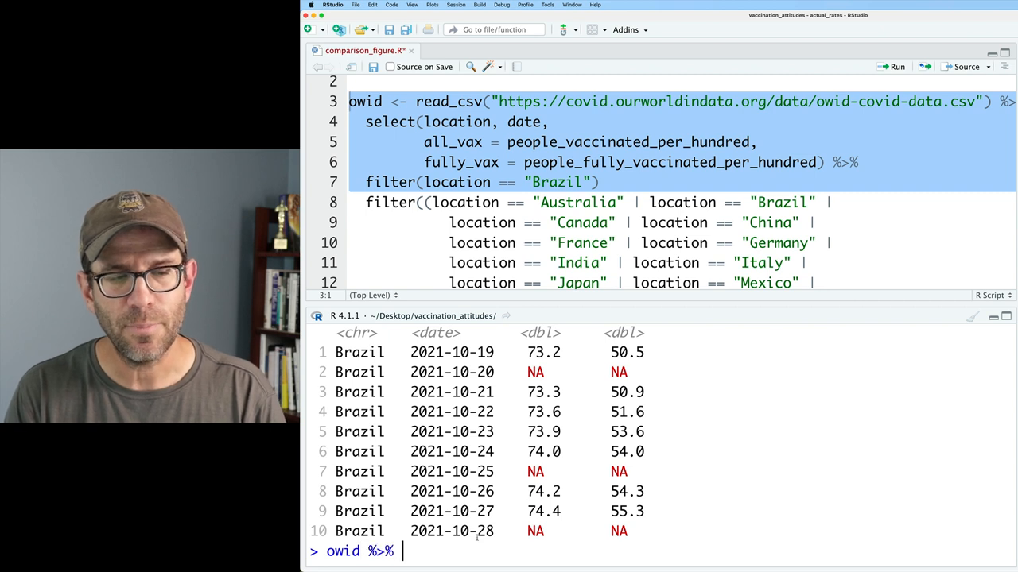
pyautogui.write('drop_na()')
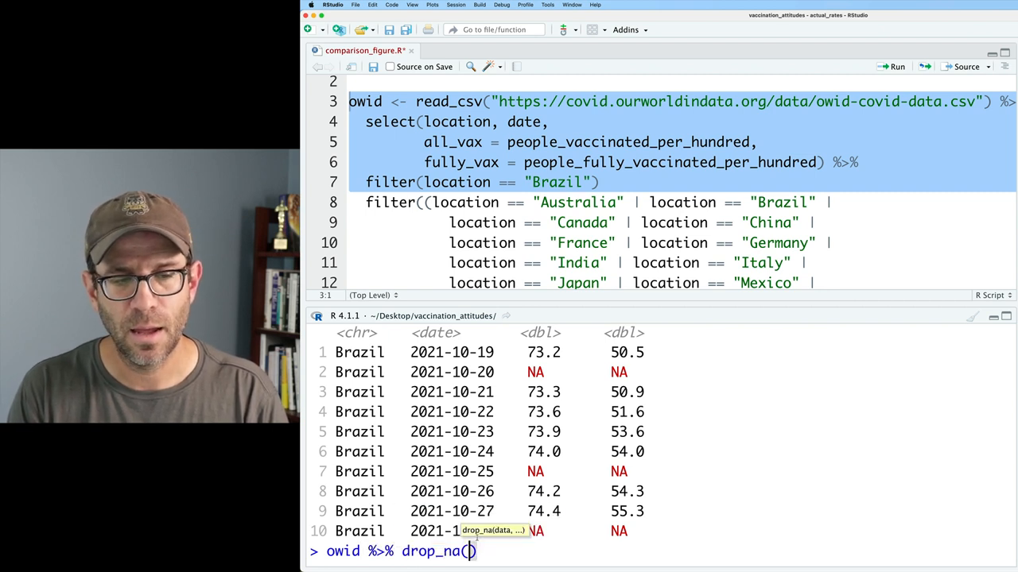
pyautogui.write('fully_vap')
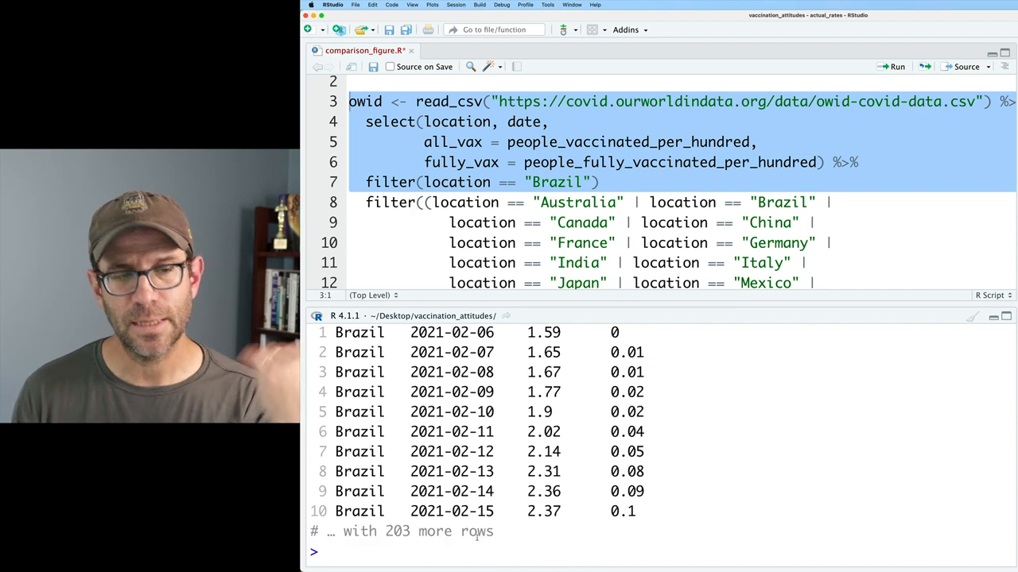
pyautogui.write('owid %>% drop_na(fully_vax) %>% slice_max(date')
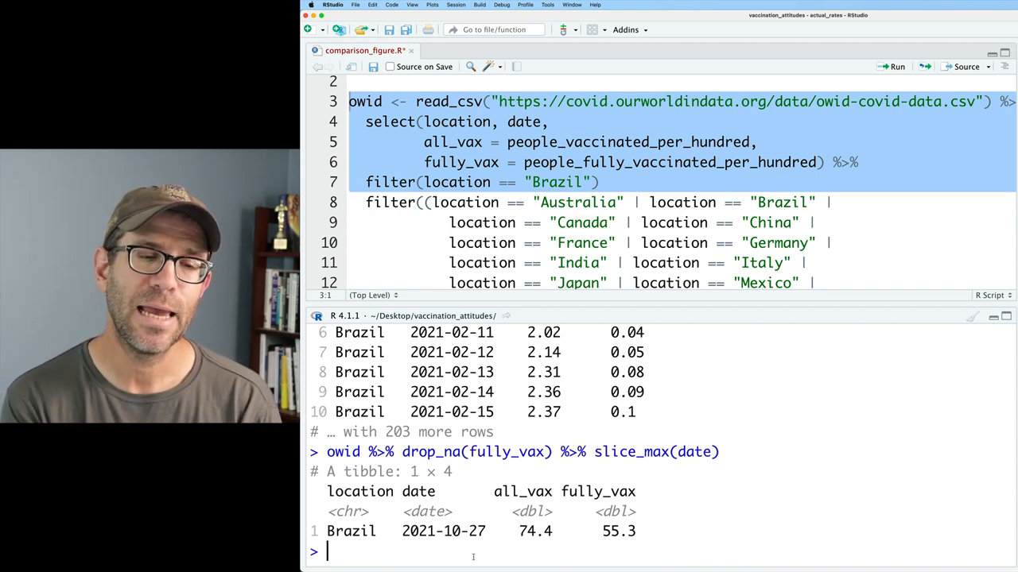
pyautogui.doubleClick(442, 531)
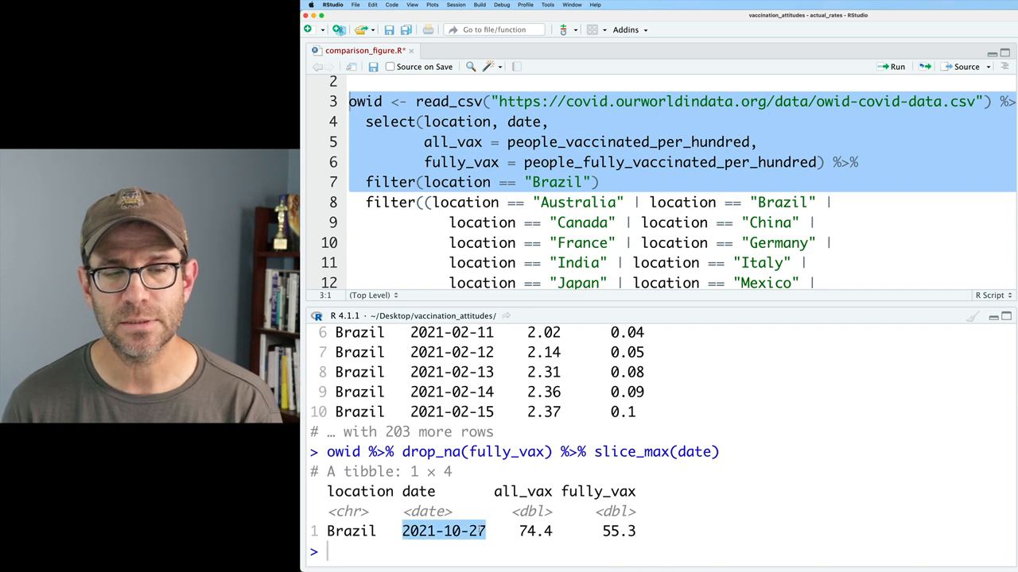